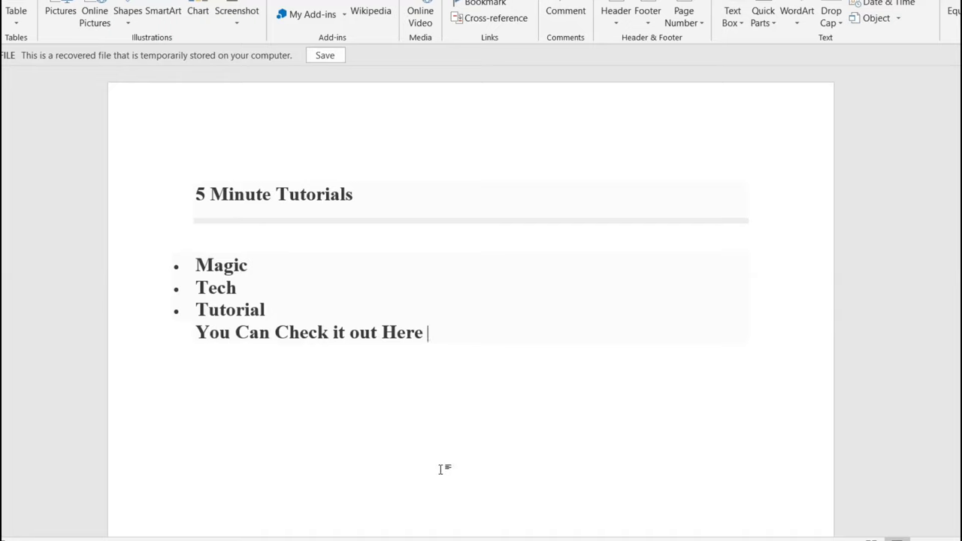
{"action": "mouse_move", "coordinate": [417, 421]}
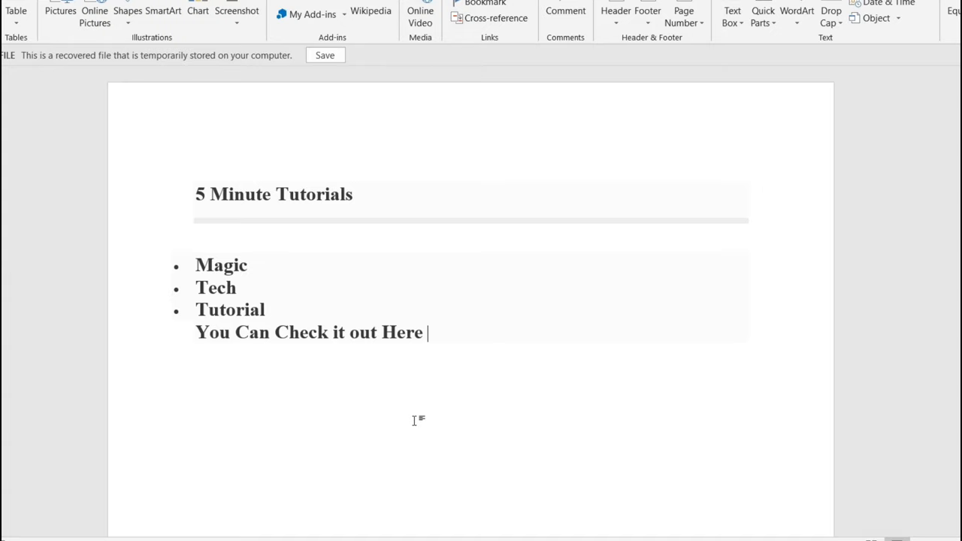
- Select the word 'Here' in the closing line and switch to the Insert ribbon
{"action": "double_click", "coordinate": [403, 332]}
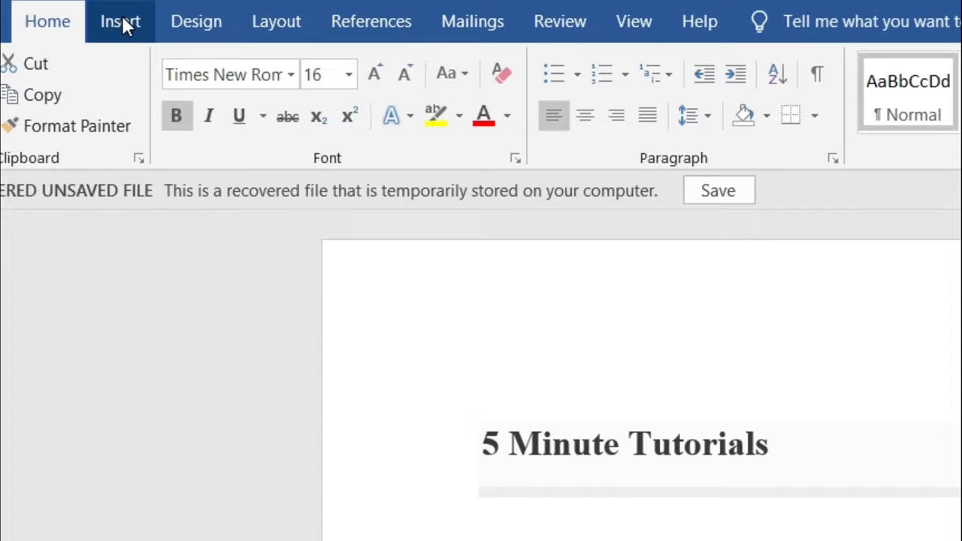
{"action": "left_click", "coordinate": [120, 21]}
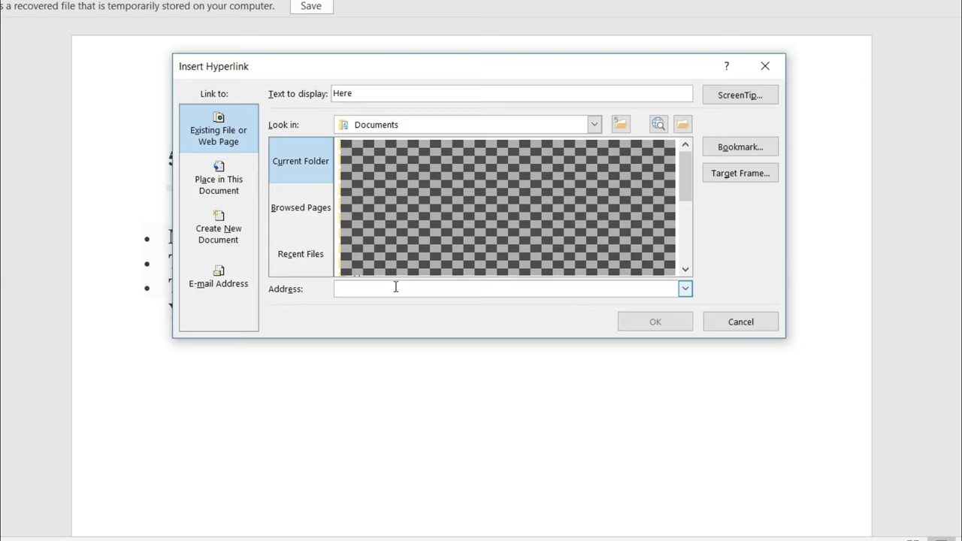
- Link 'Here' to the YouTube channel URL youtube.com/channel/UCbv9WBKTbMEHTc6Z7YqT4bA
{"action": "type", "text": "https://www.youtube.com/channel/UCbv9WBKTbMEHTc6Z7YqT4bA?view_as=subscriber"}
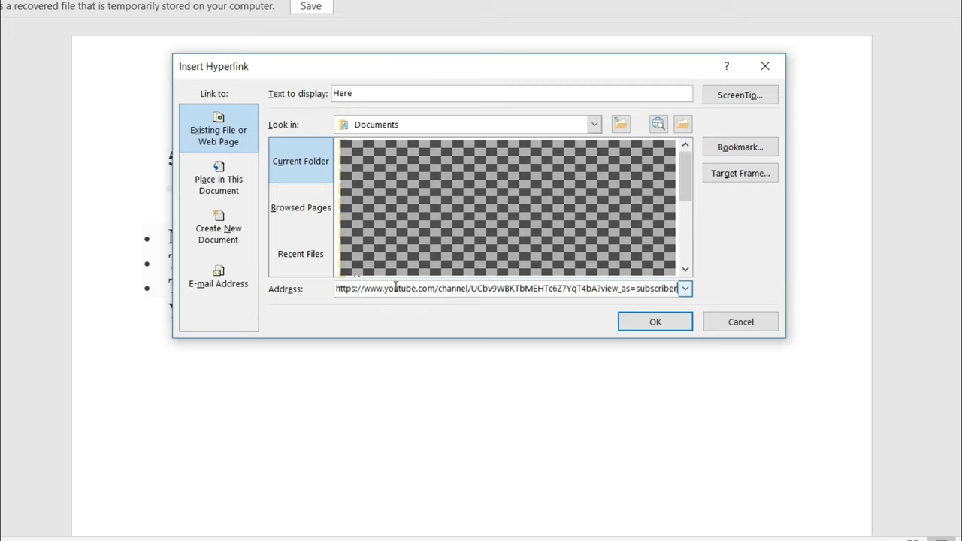
{"action": "left_click", "coordinate": [654, 322]}
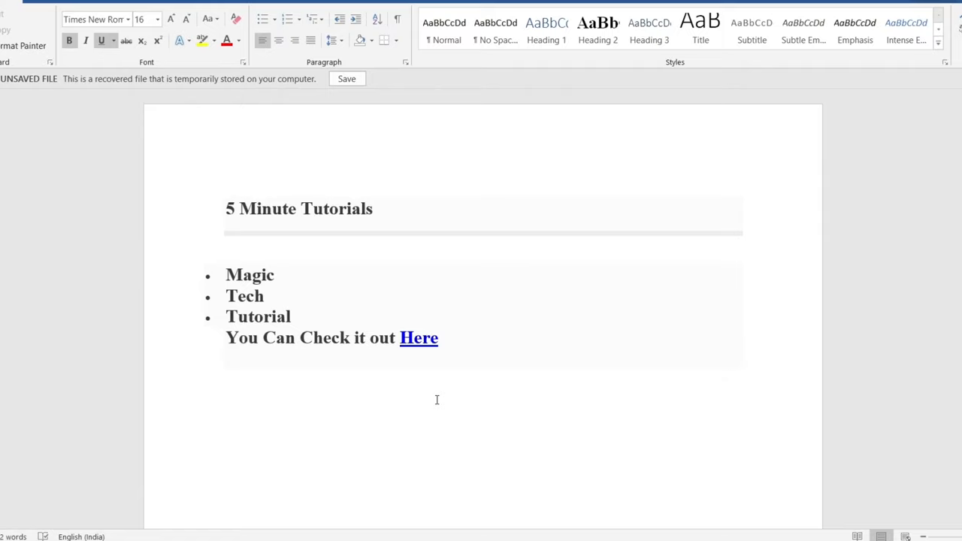